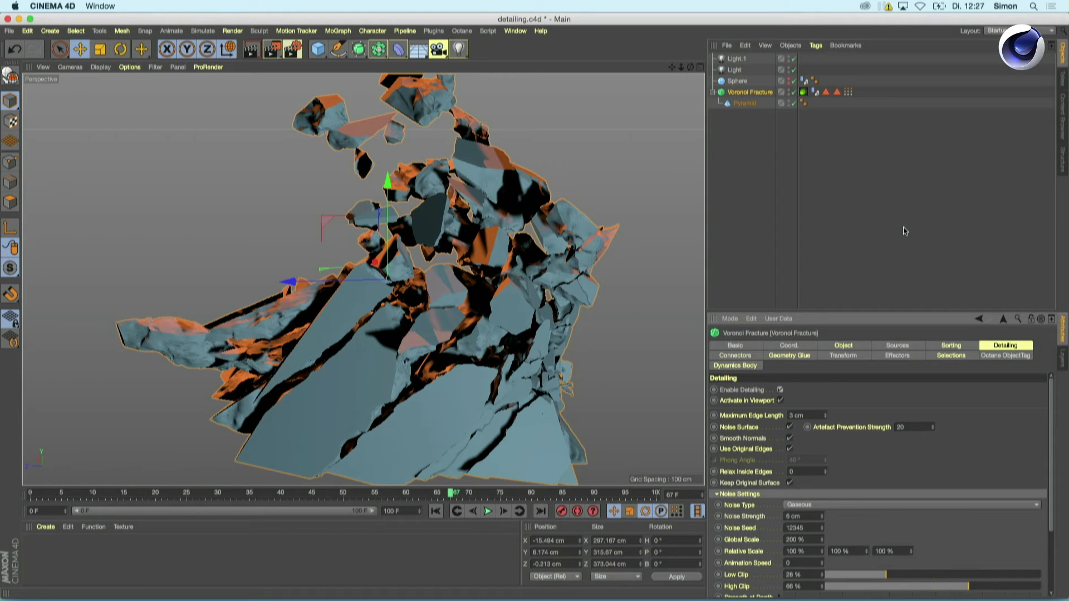
{"action": "mouse_move", "coordinate": [527, 229]}
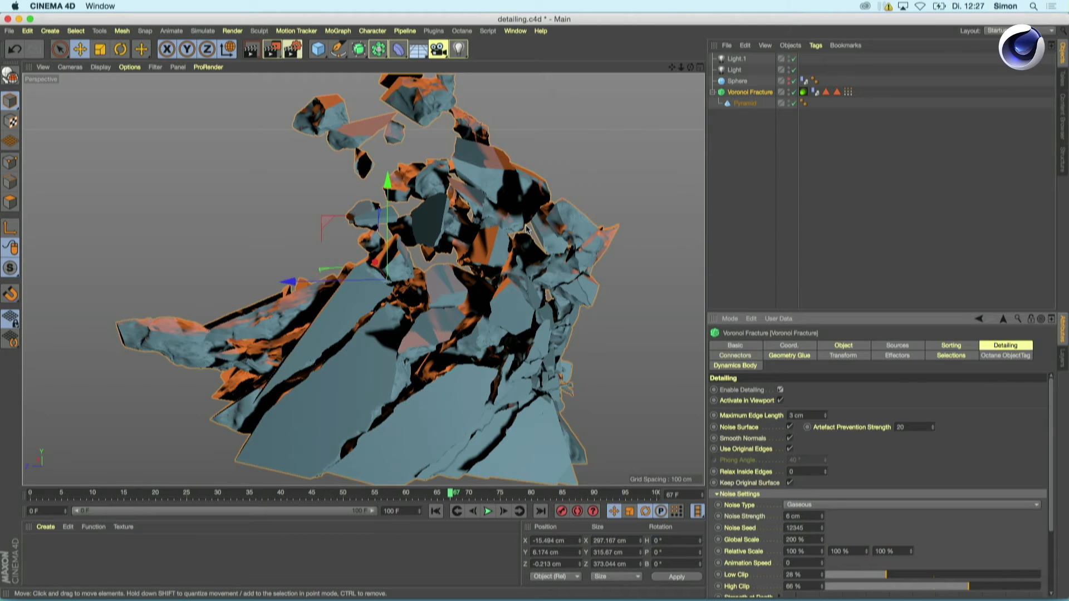
{"action": "mouse_move", "coordinate": [811, 136]}
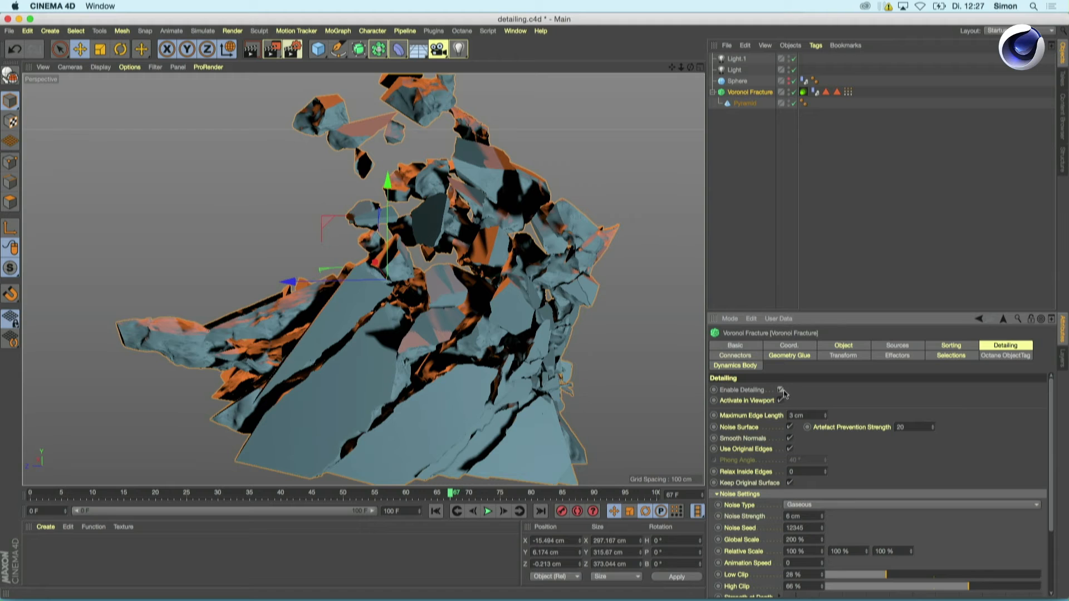
{"action": "left_click", "coordinate": [783, 389]}
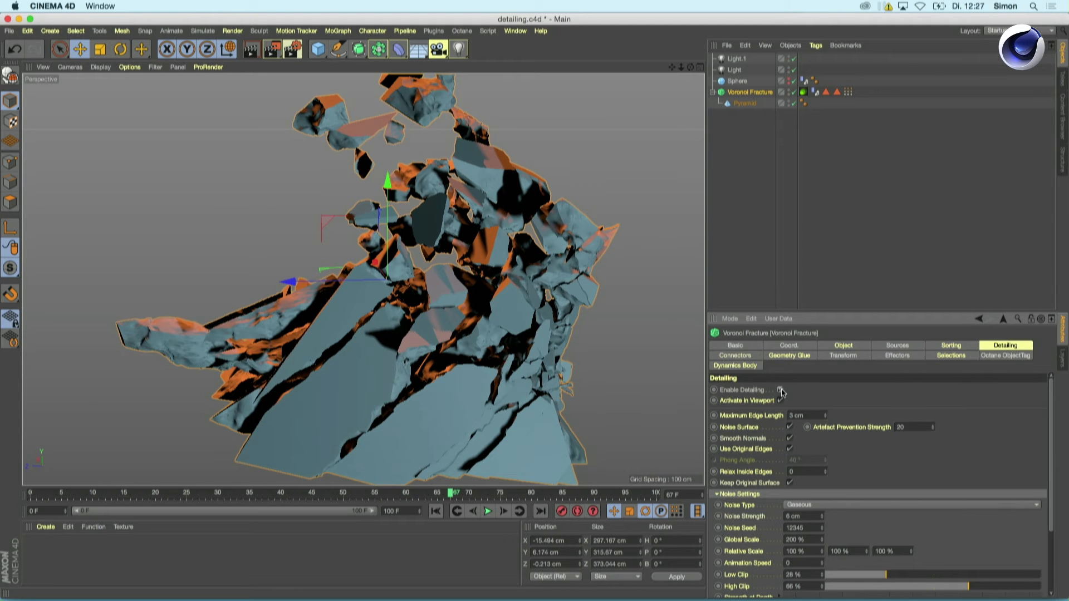